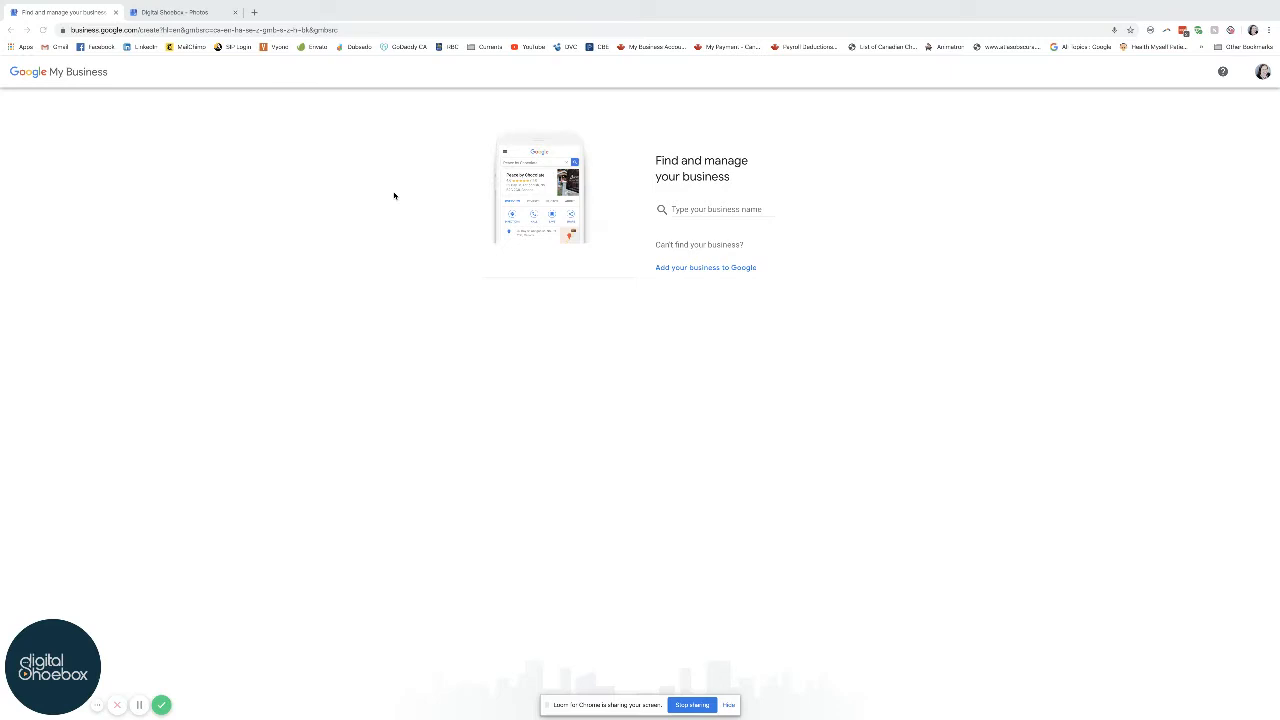
mouse_move(250, 108)
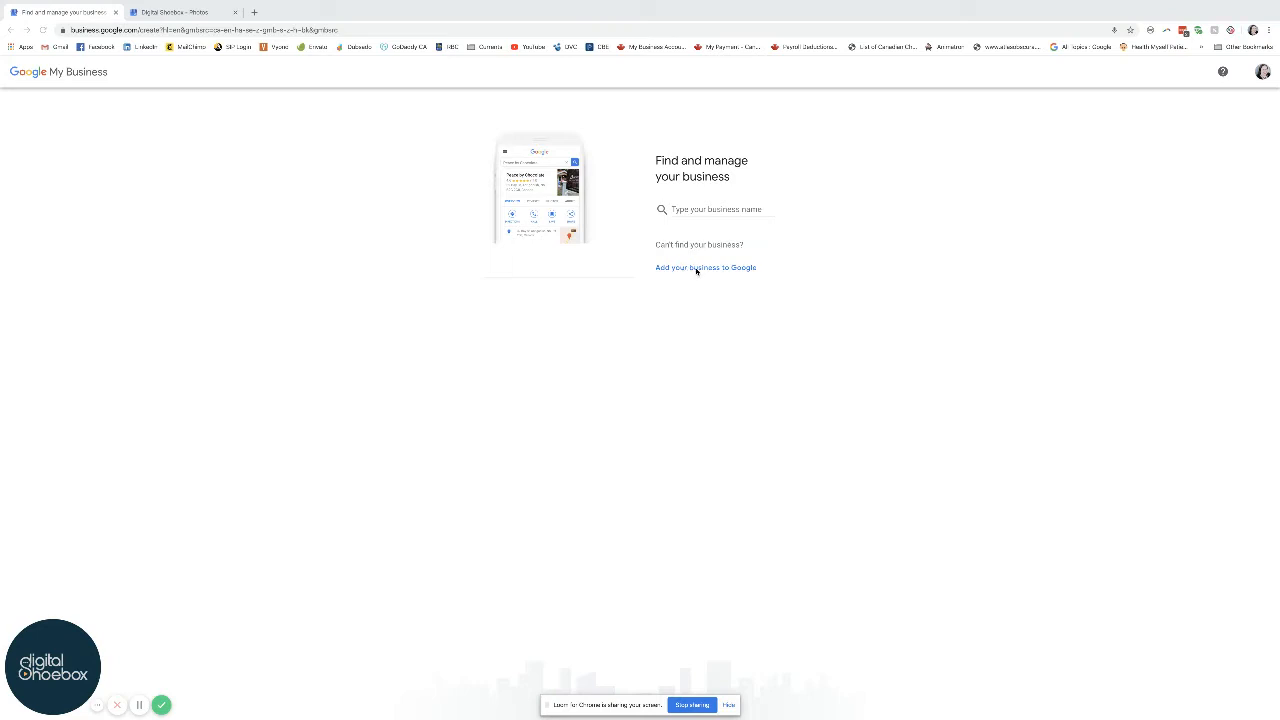
Step: Switch Google My Business to the other signed-in Google account from the avatar menu
click(710, 210)
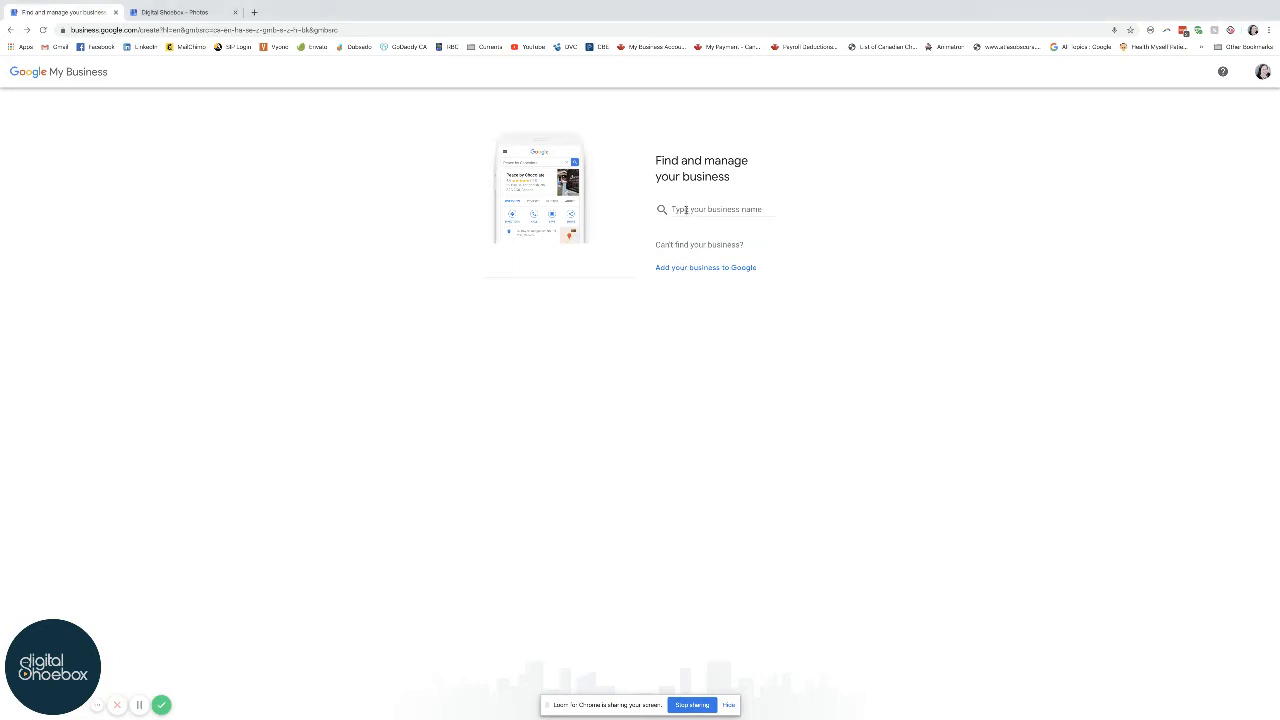
mouse_move(850, 220)
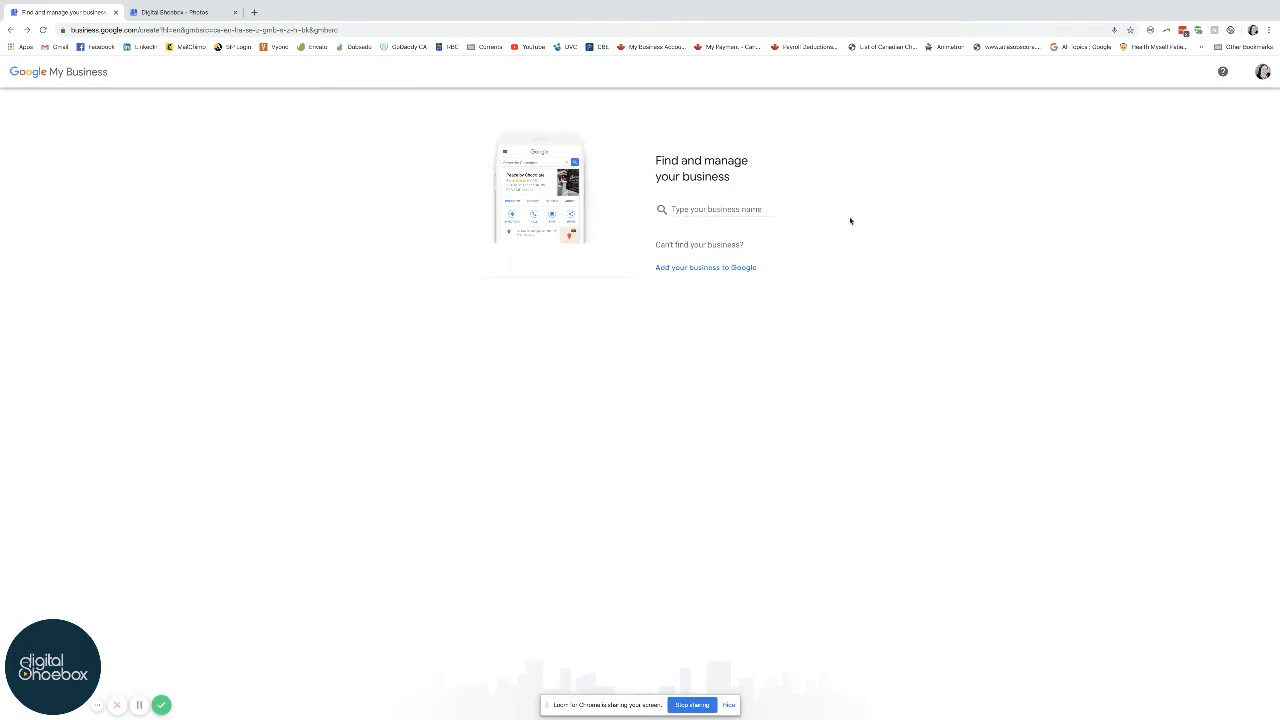
mouse_move(1264, 72)
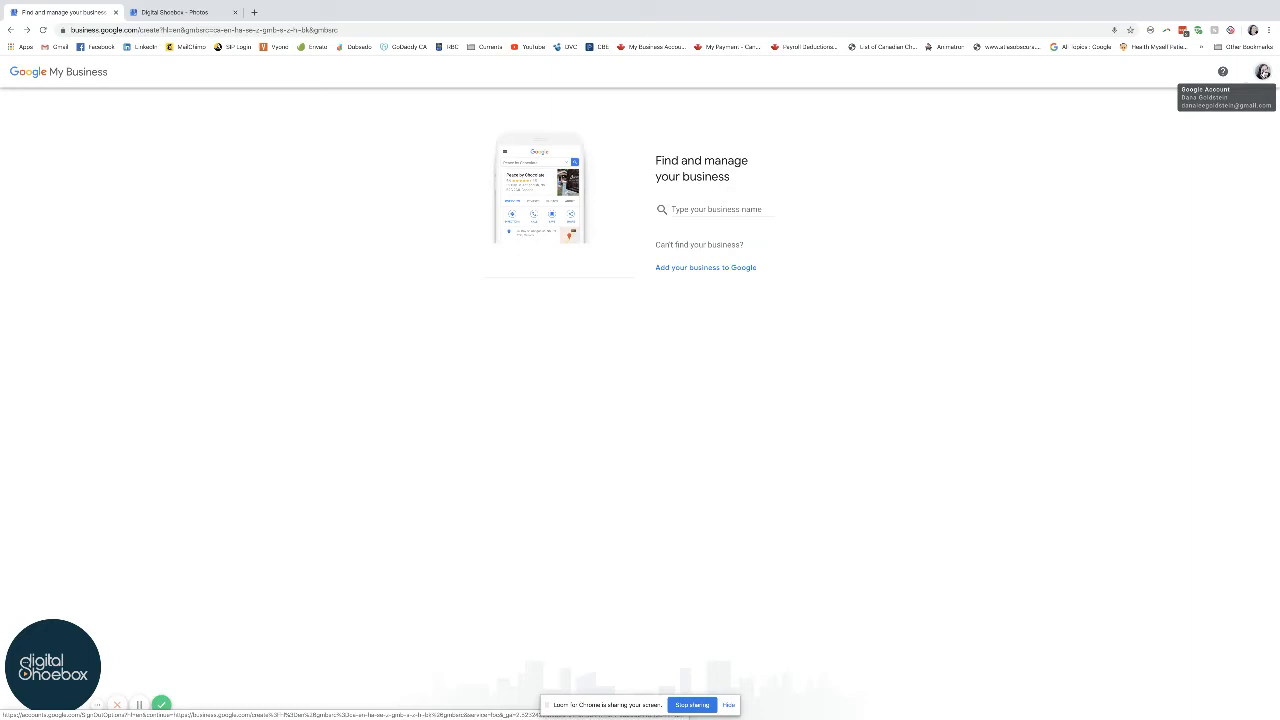
click(1264, 72)
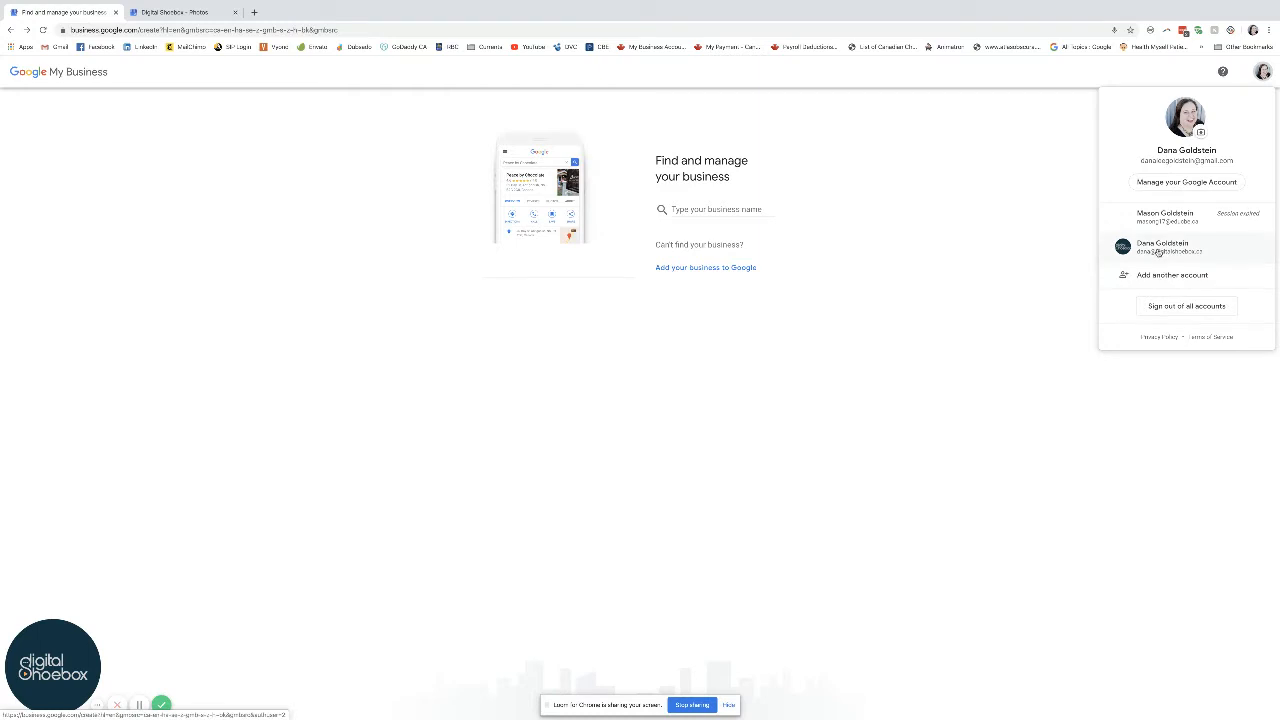
click(1162, 248)
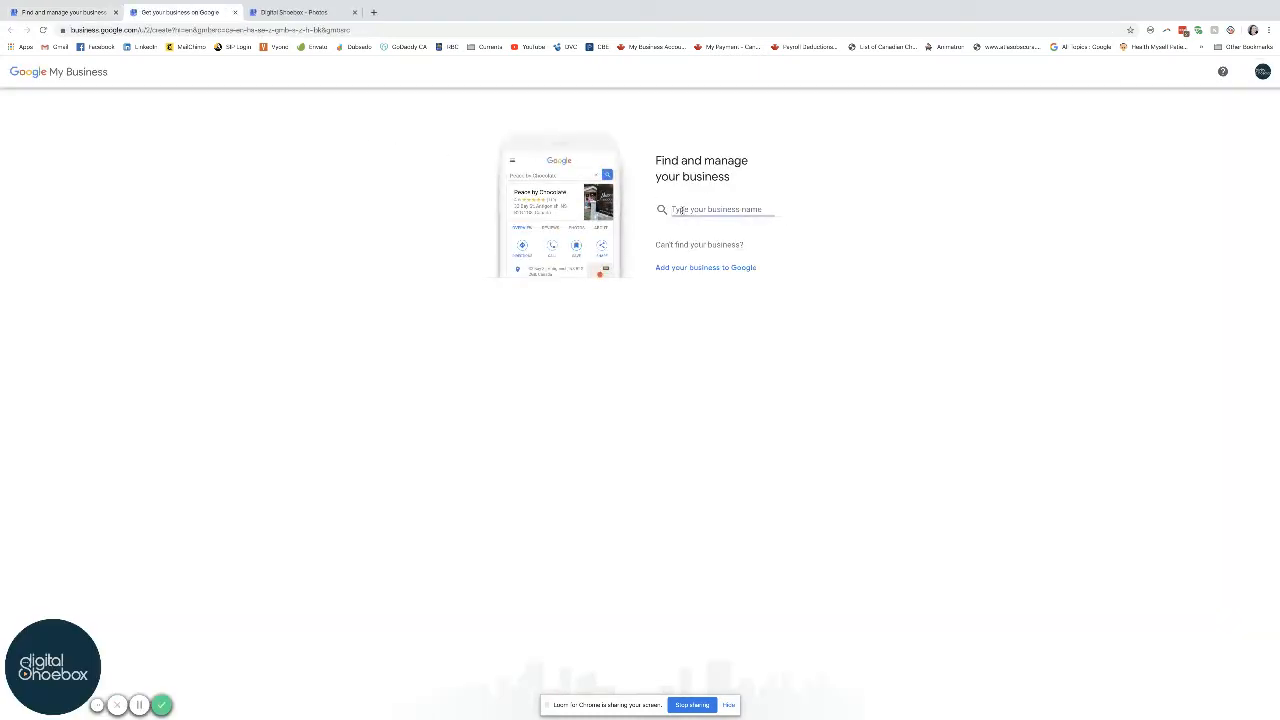
Step: Search 'Digital Shoebox', choose the Calgary listing and continue into managing it
text(Digital Shoeb)
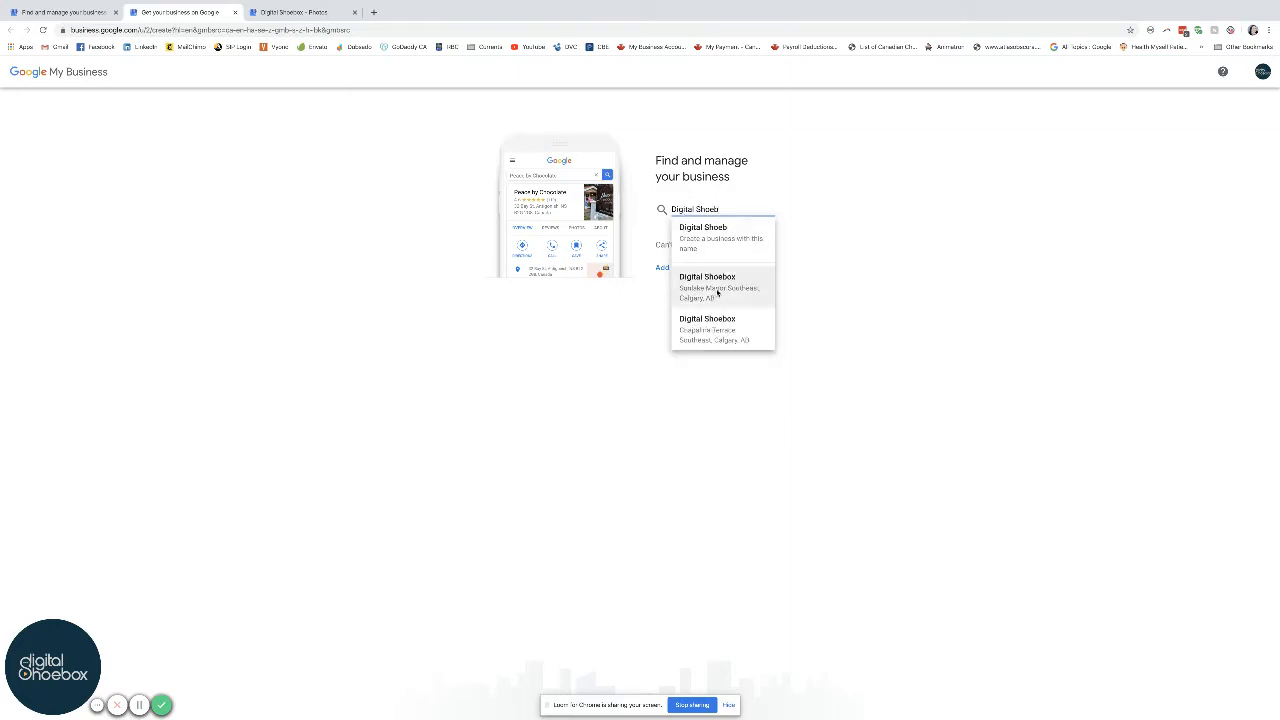
click(708, 288)
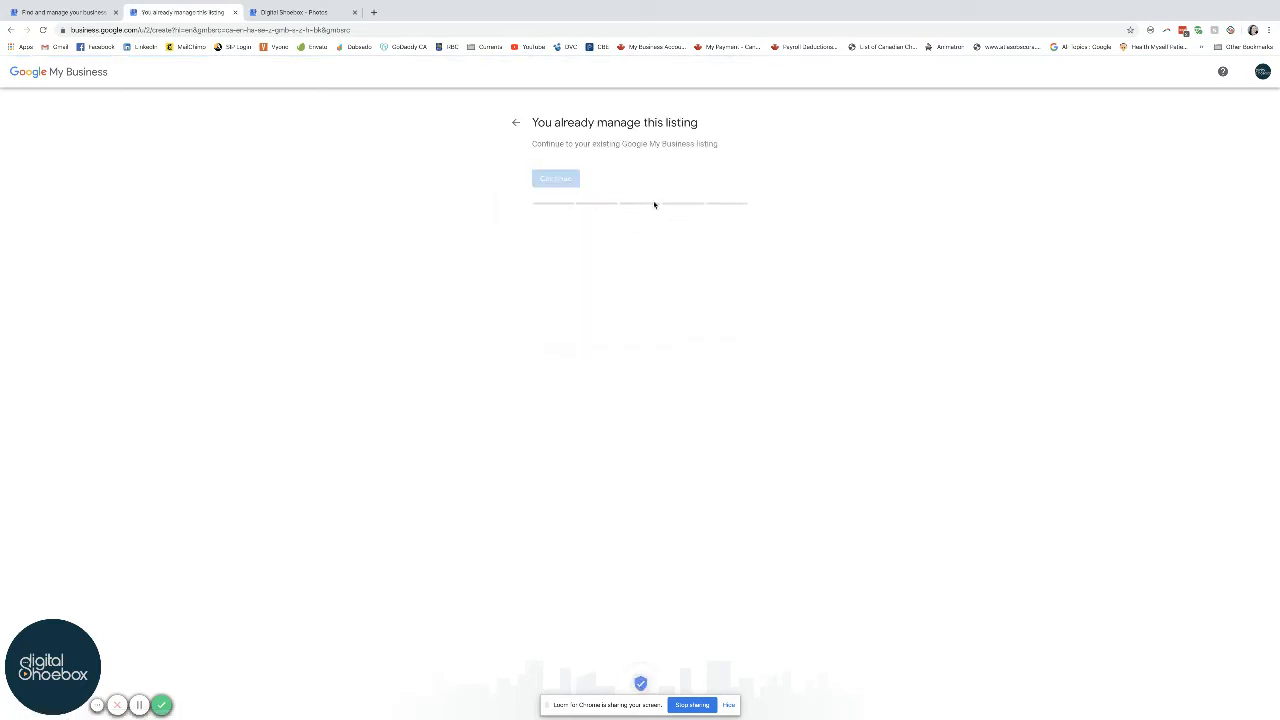
click(556, 178)
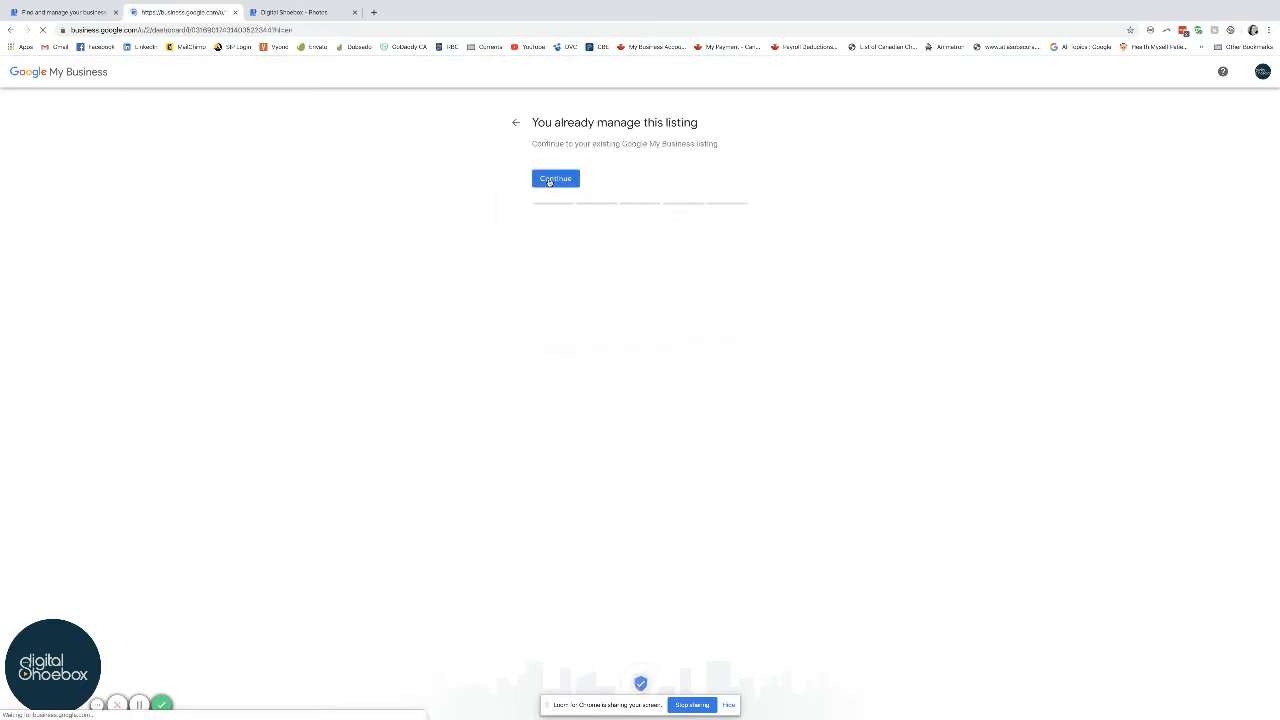
Step: Enter the Digital Shoebox dashboard and review its performance cards and latest post
click(556, 178)
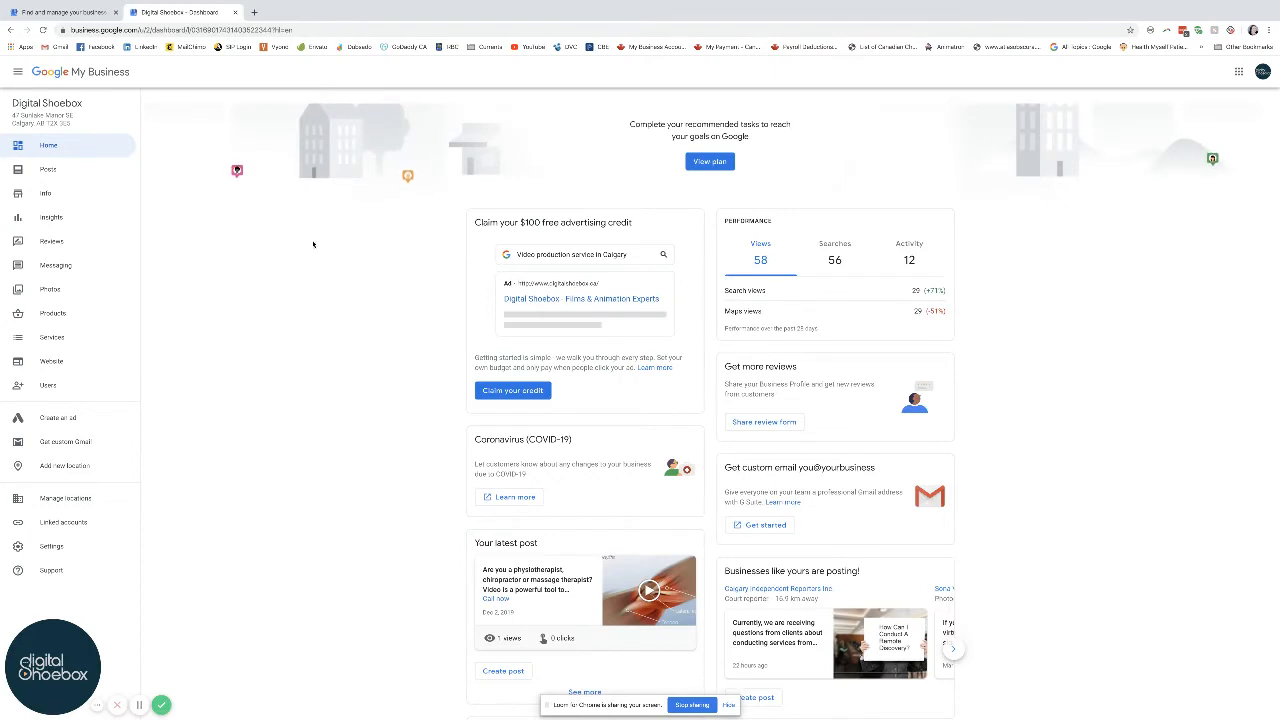
mouse_move(132, 124)
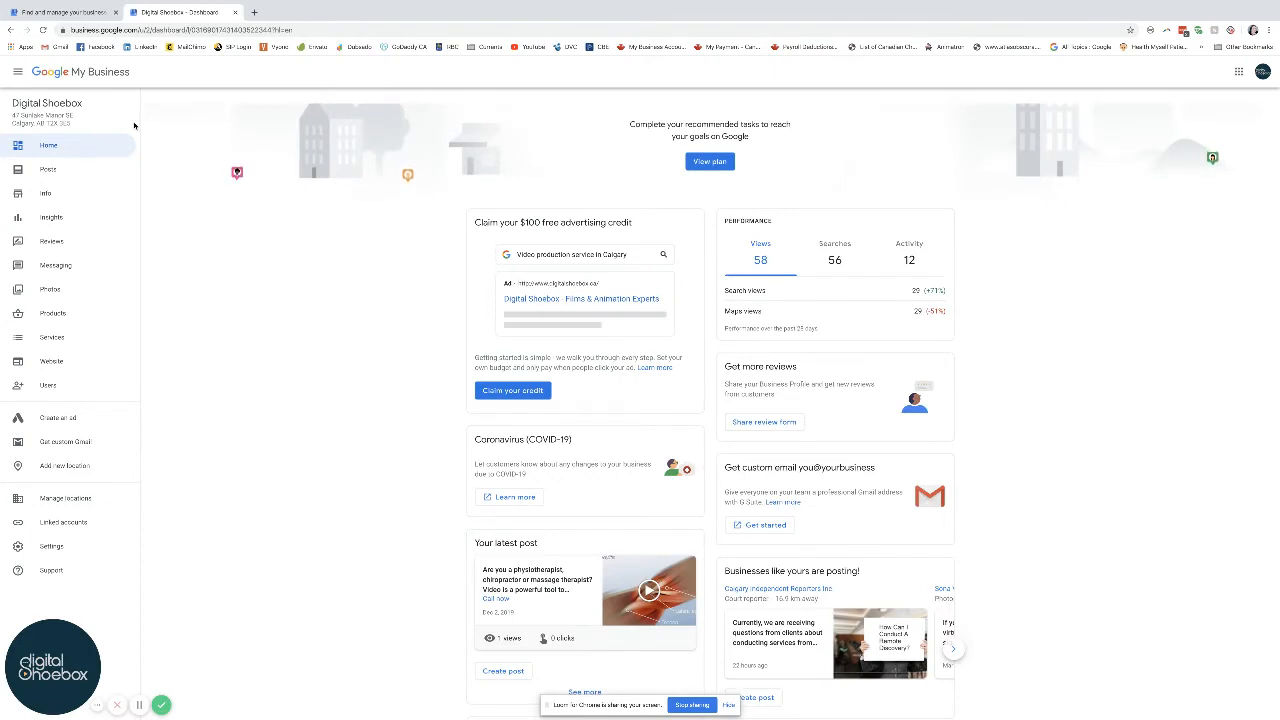
mouse_move(440, 232)
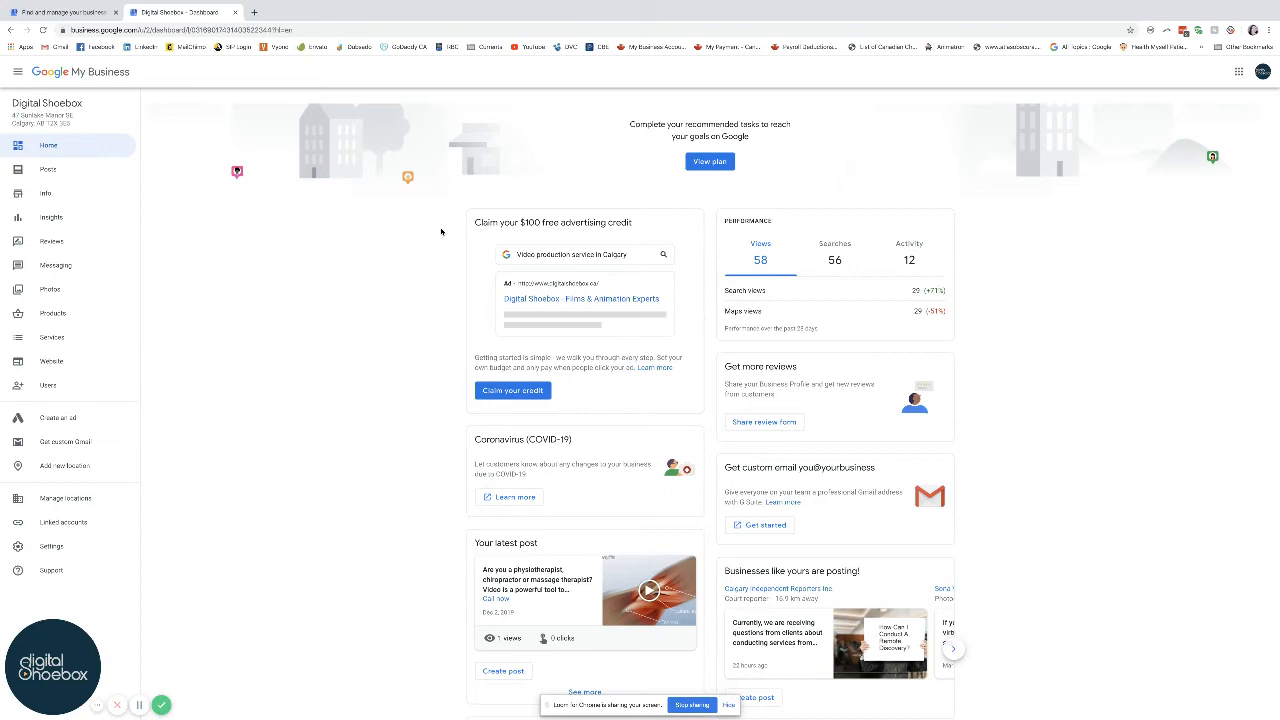
scroll(down, 3)
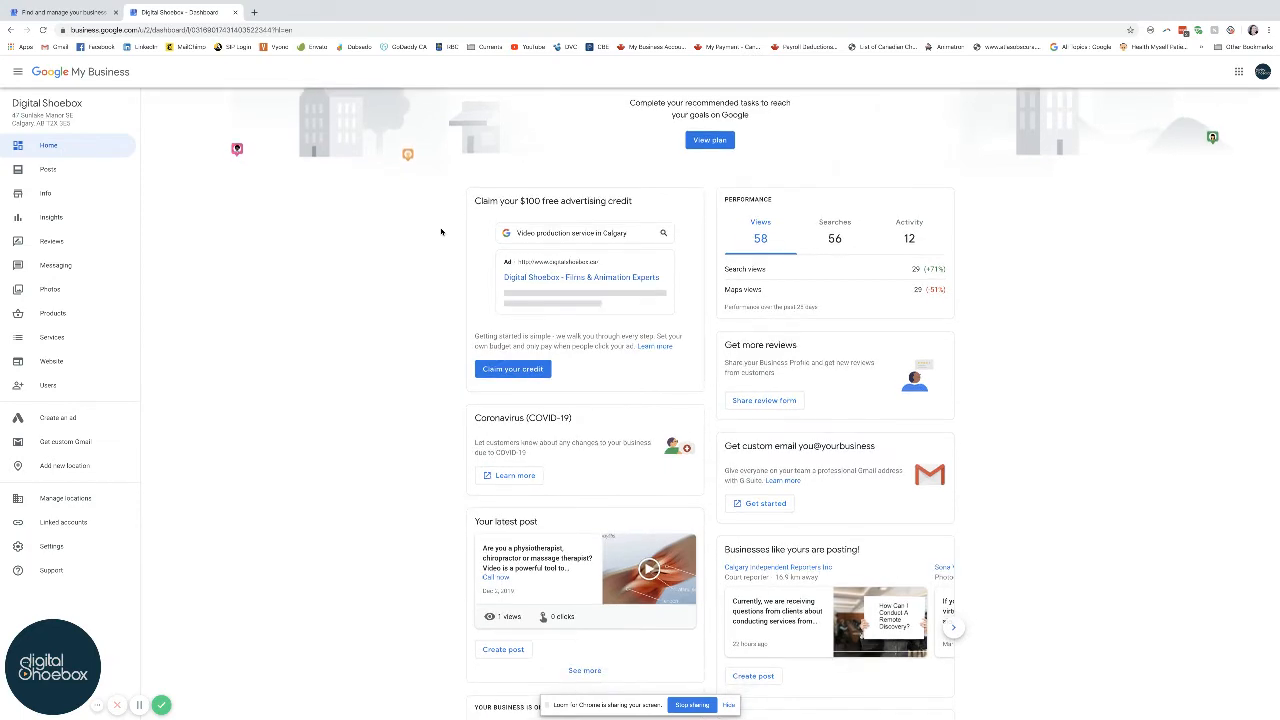
scroll(down, 3)
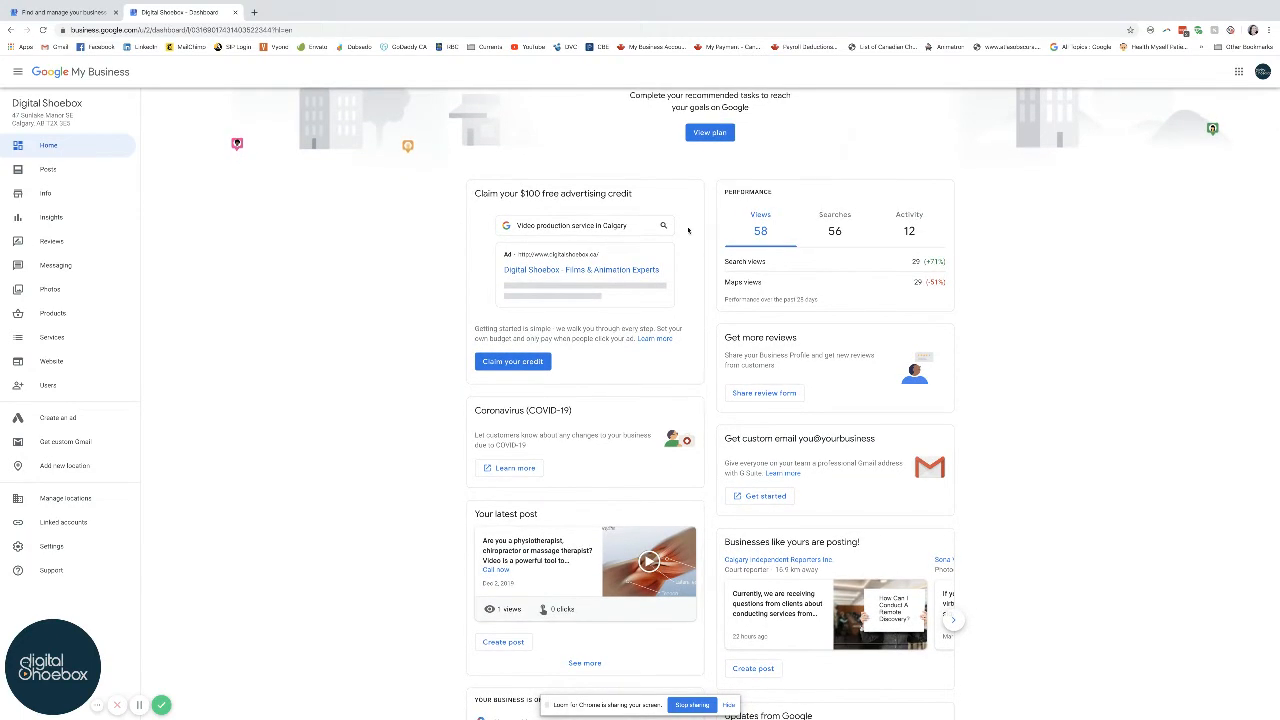
scroll(down, 3)
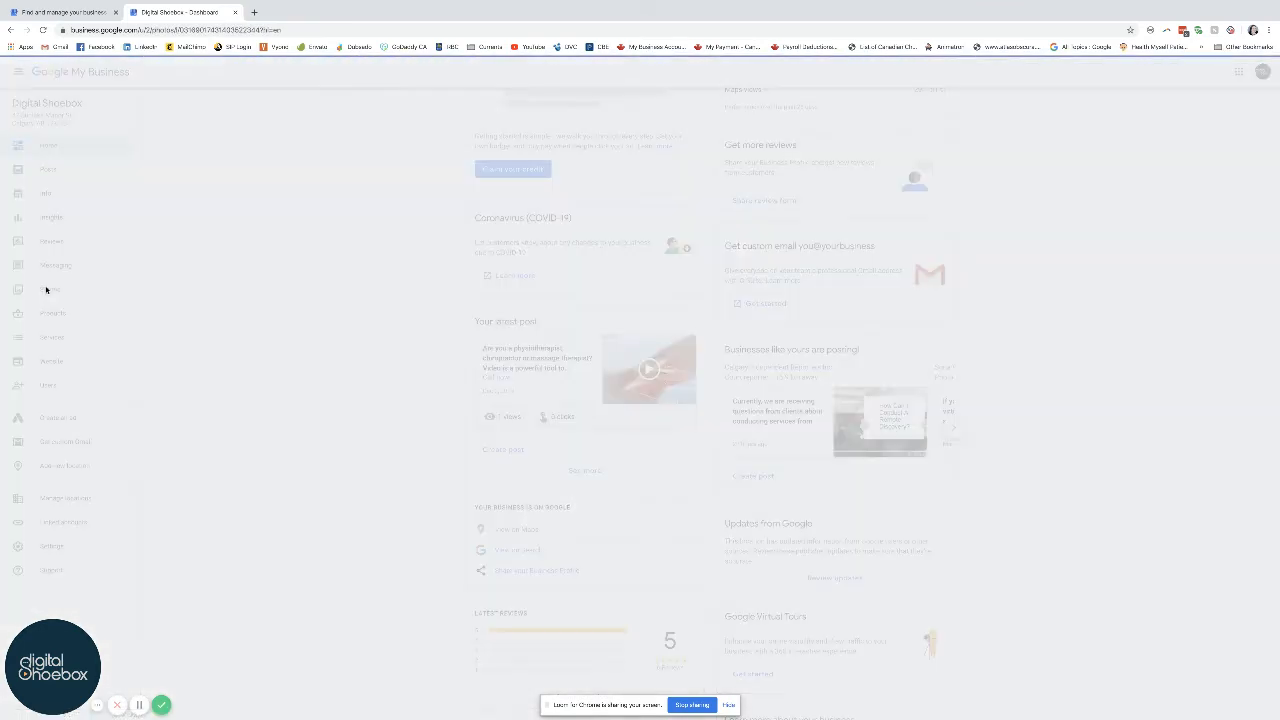
Step: Go to the Digital Shoebox Photos gallery from the left sidebar
click(52, 288)
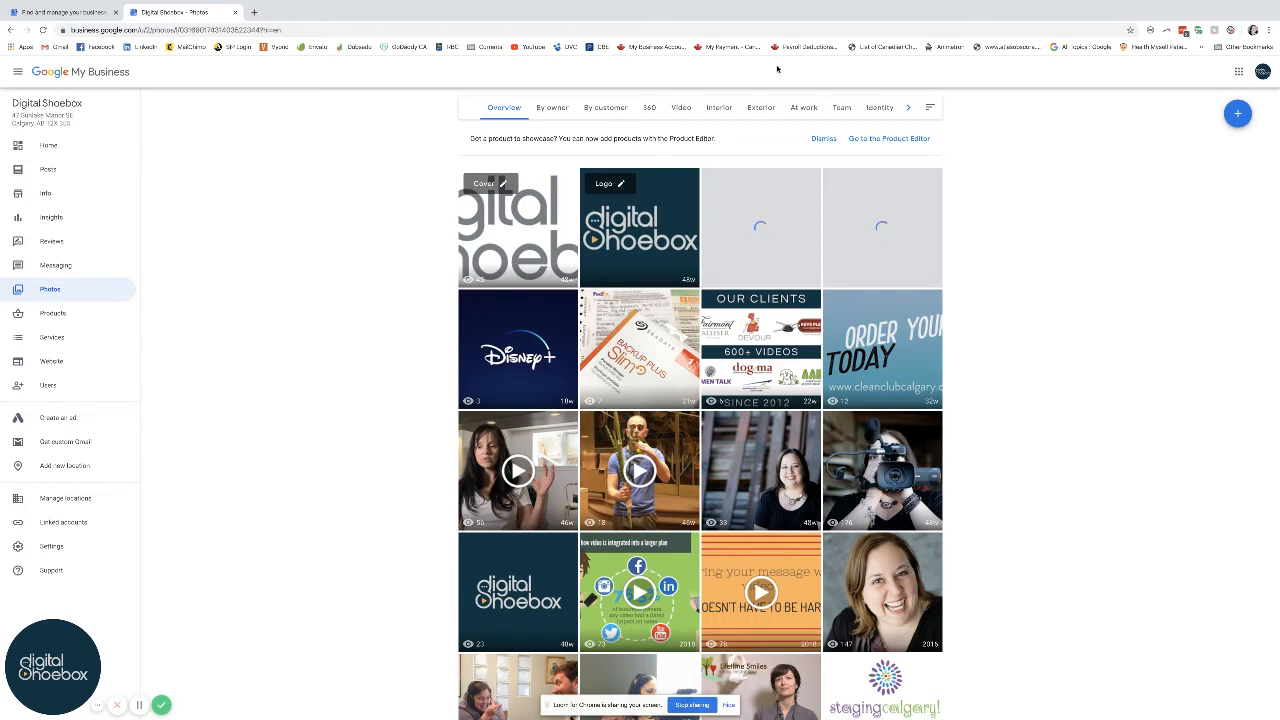
mouse_move(1016, 200)
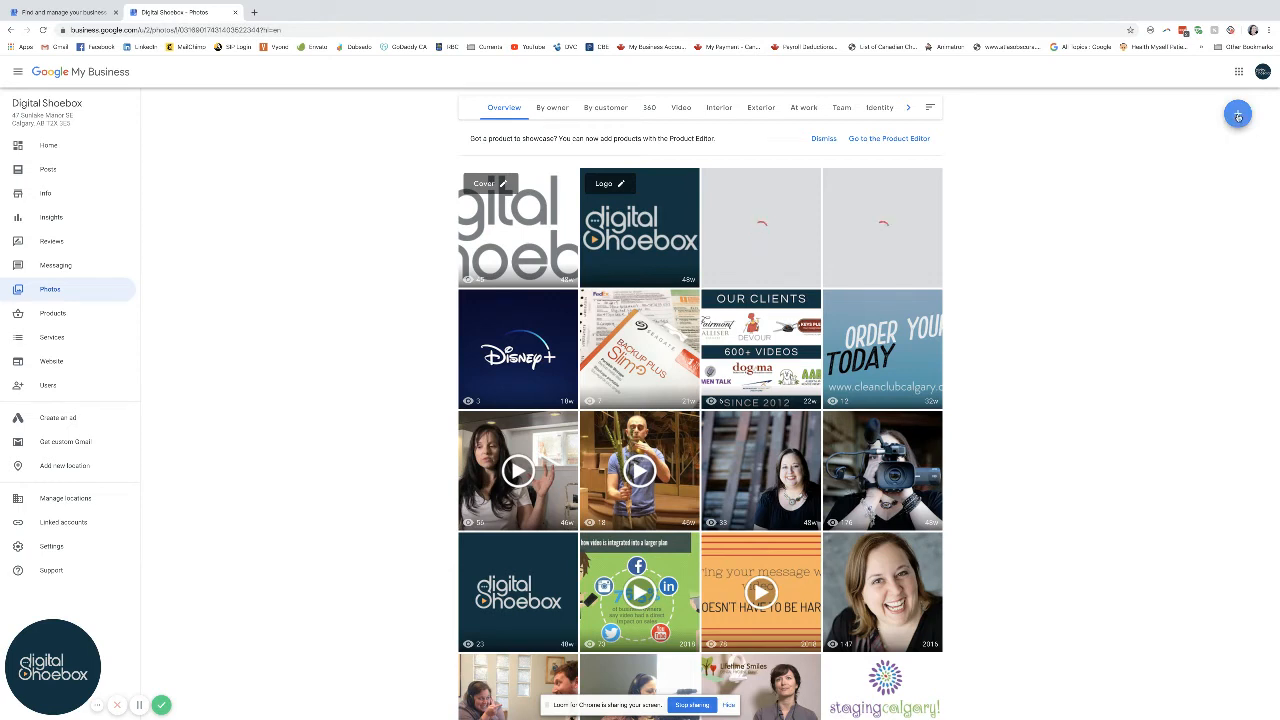
Step: Start posting media and choose the video file from the computer to upload
click(1236, 112)
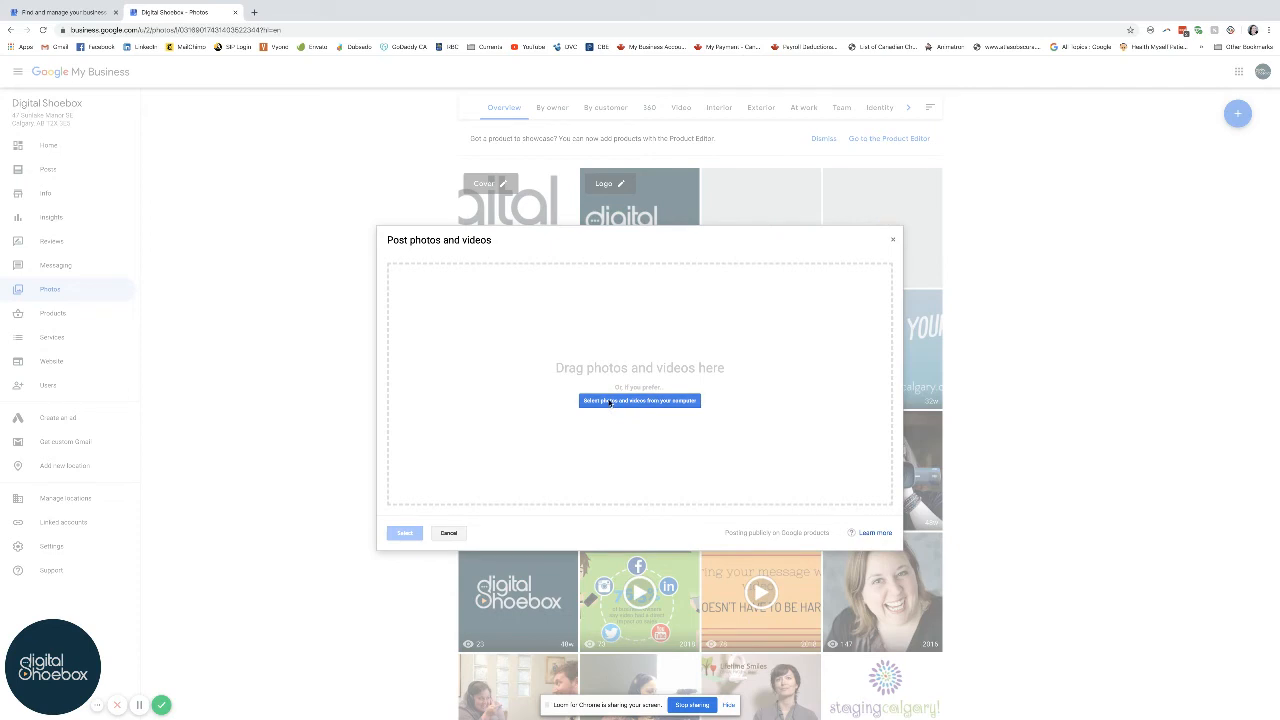
click(640, 400)
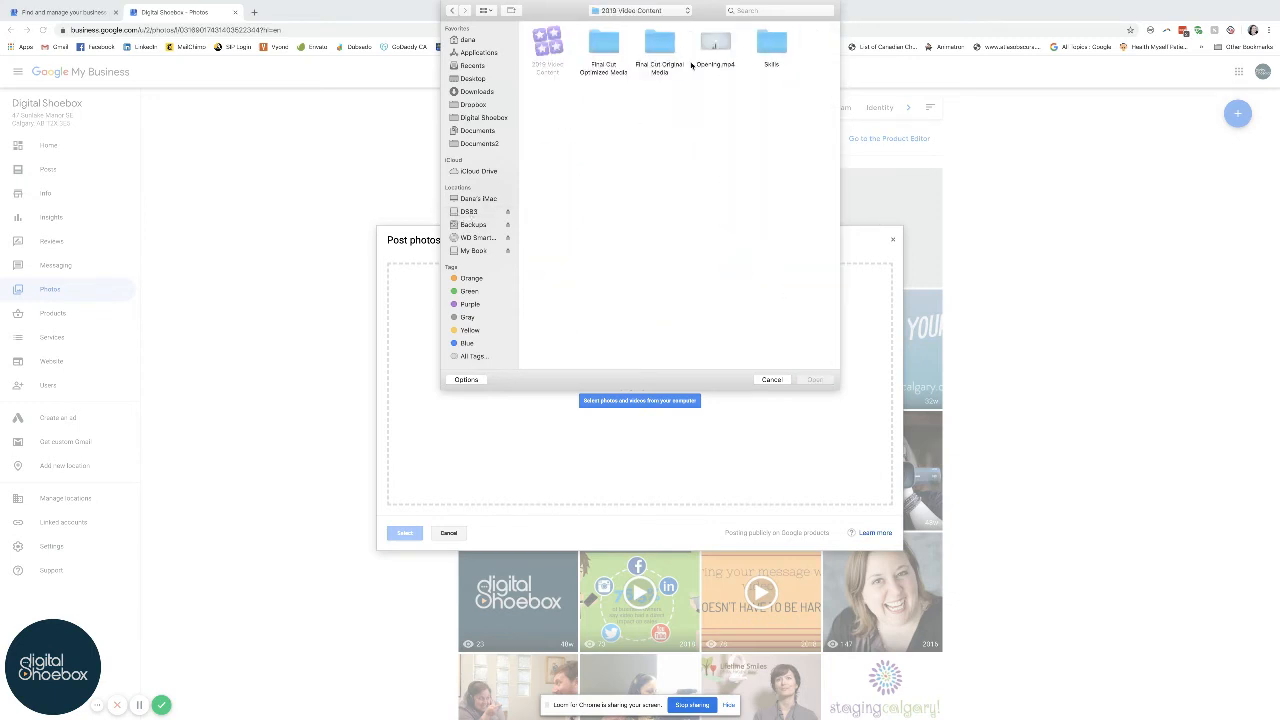
double_click(772, 44)
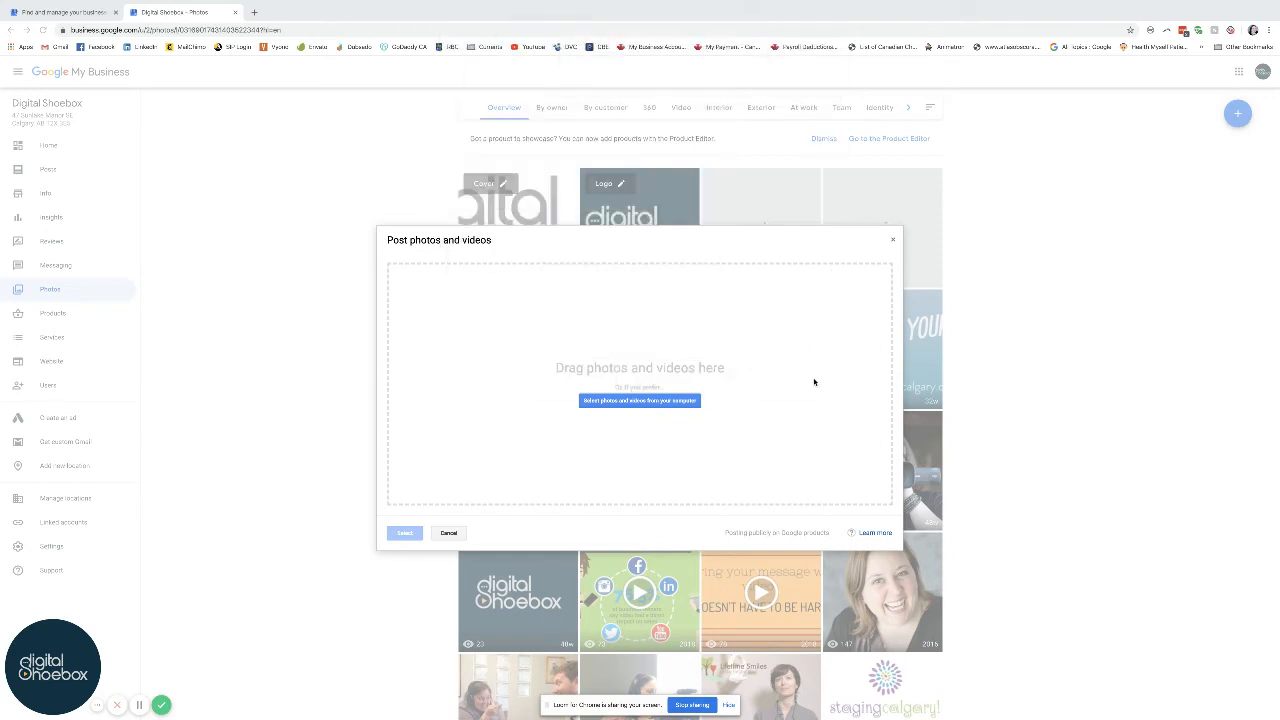
Step: Wait in the Post photos and videos dialog while the video finishes adding
click(640, 400)
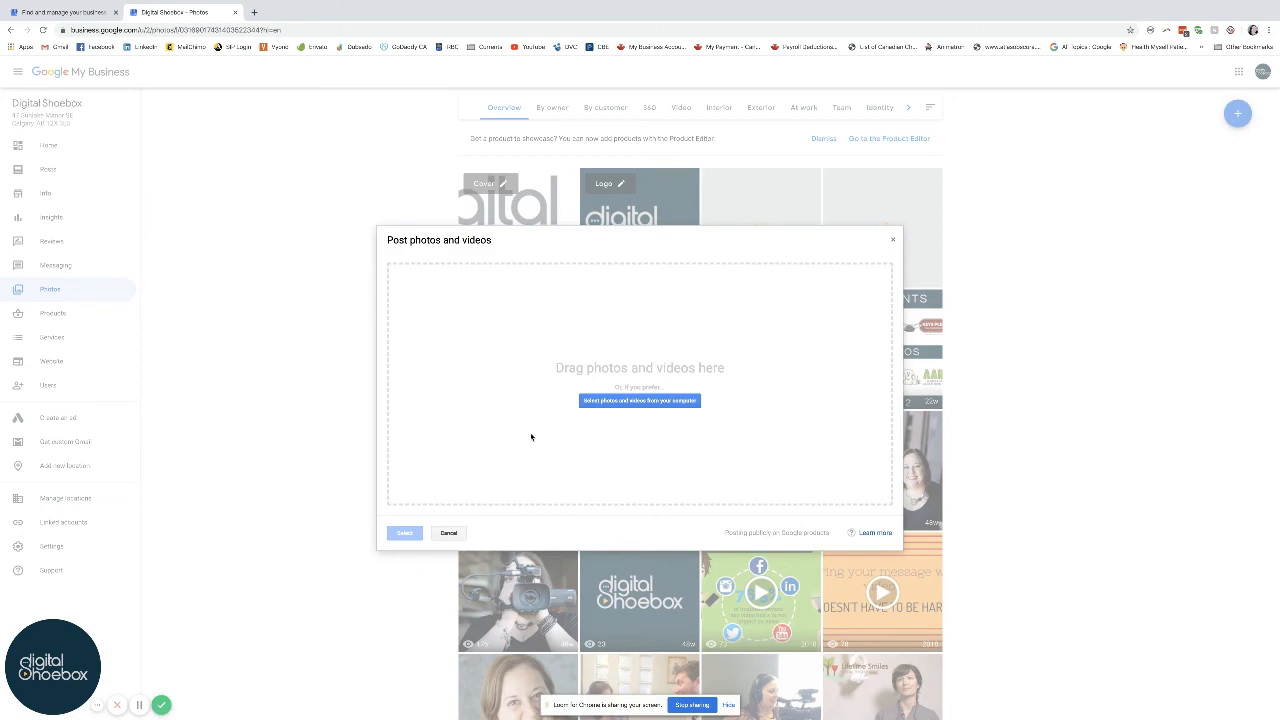
Step: Browse to the project folder and upload the Calgary Tower photo to the listing
click(640, 400)
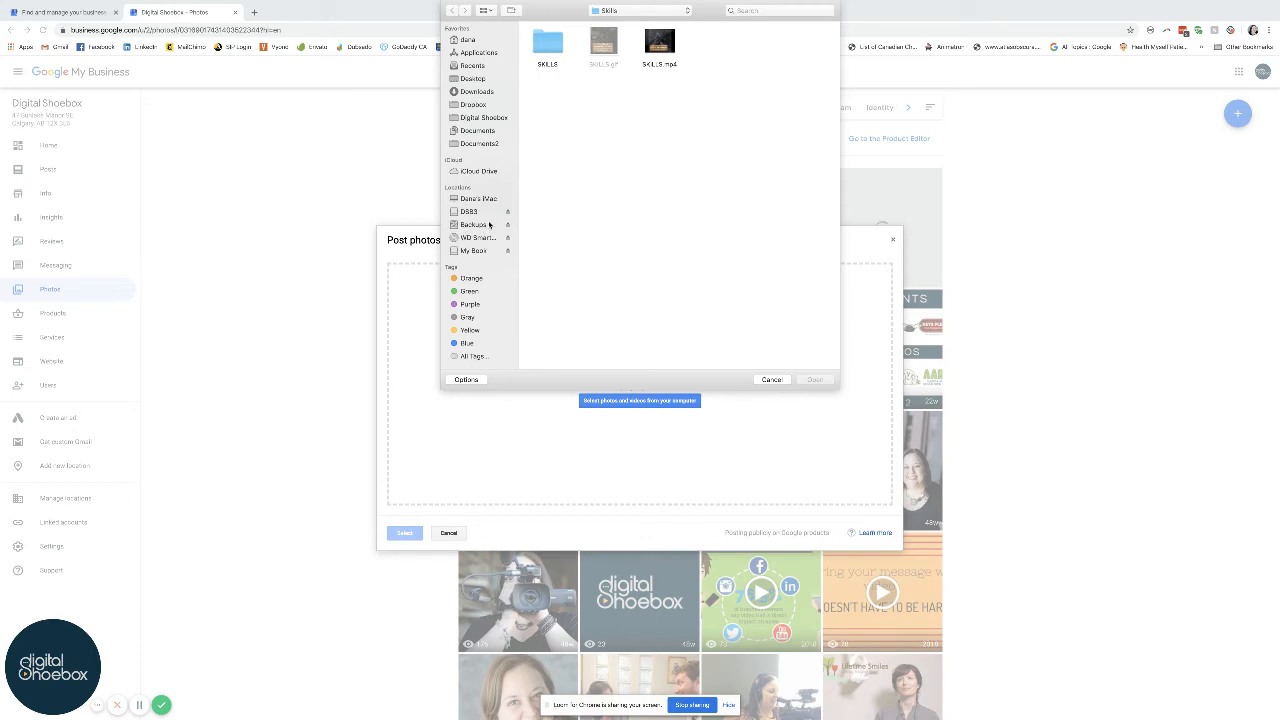
click(468, 212)
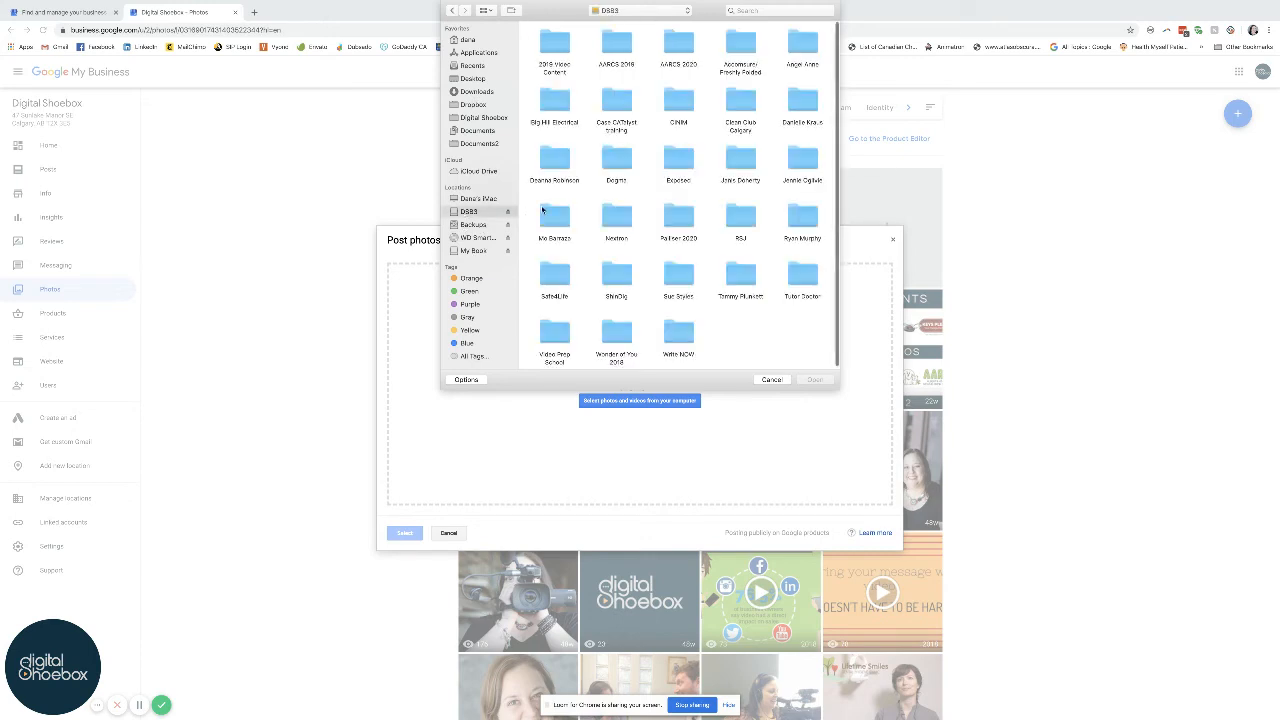
mouse_move(778, 50)
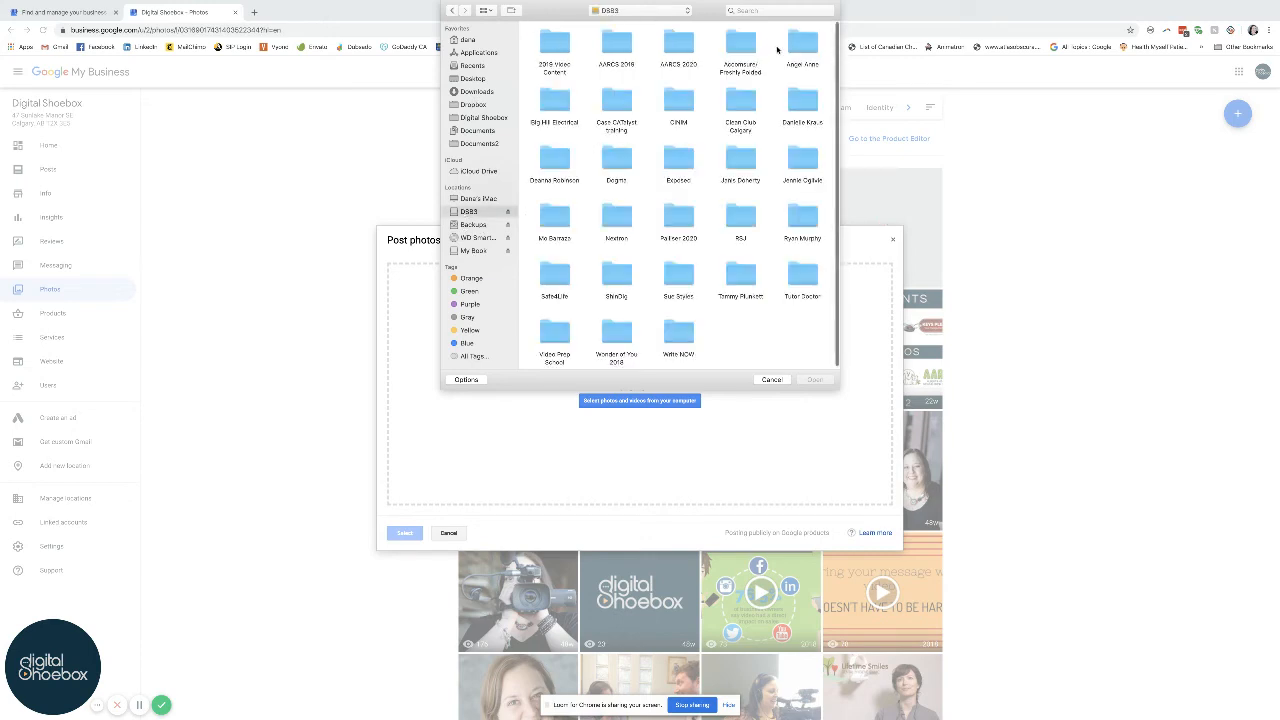
double_click(740, 44)
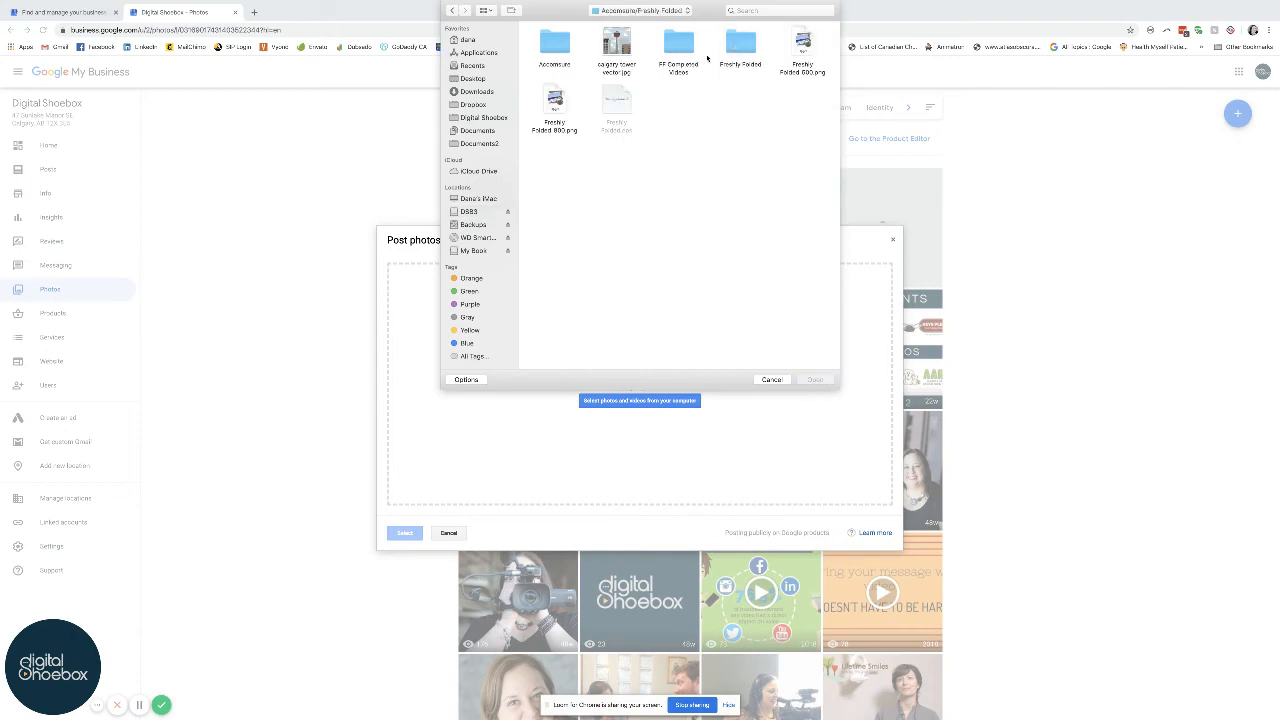
click(616, 40)
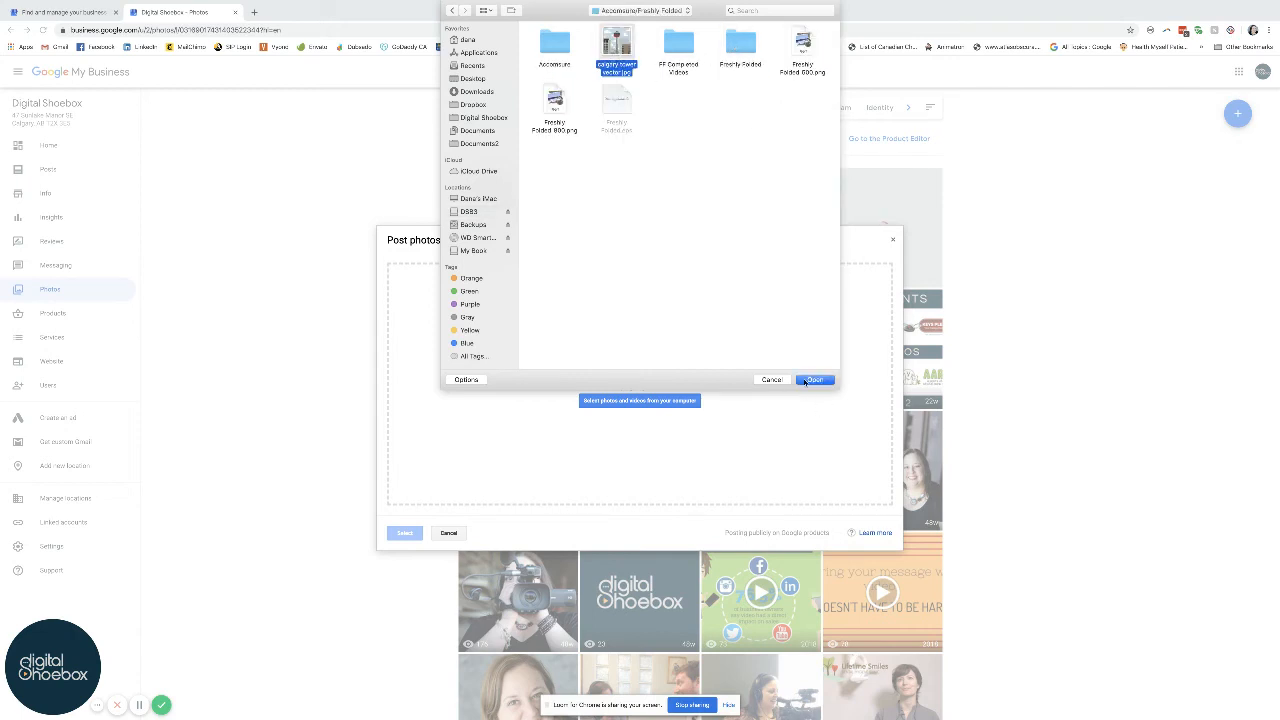
click(814, 380)
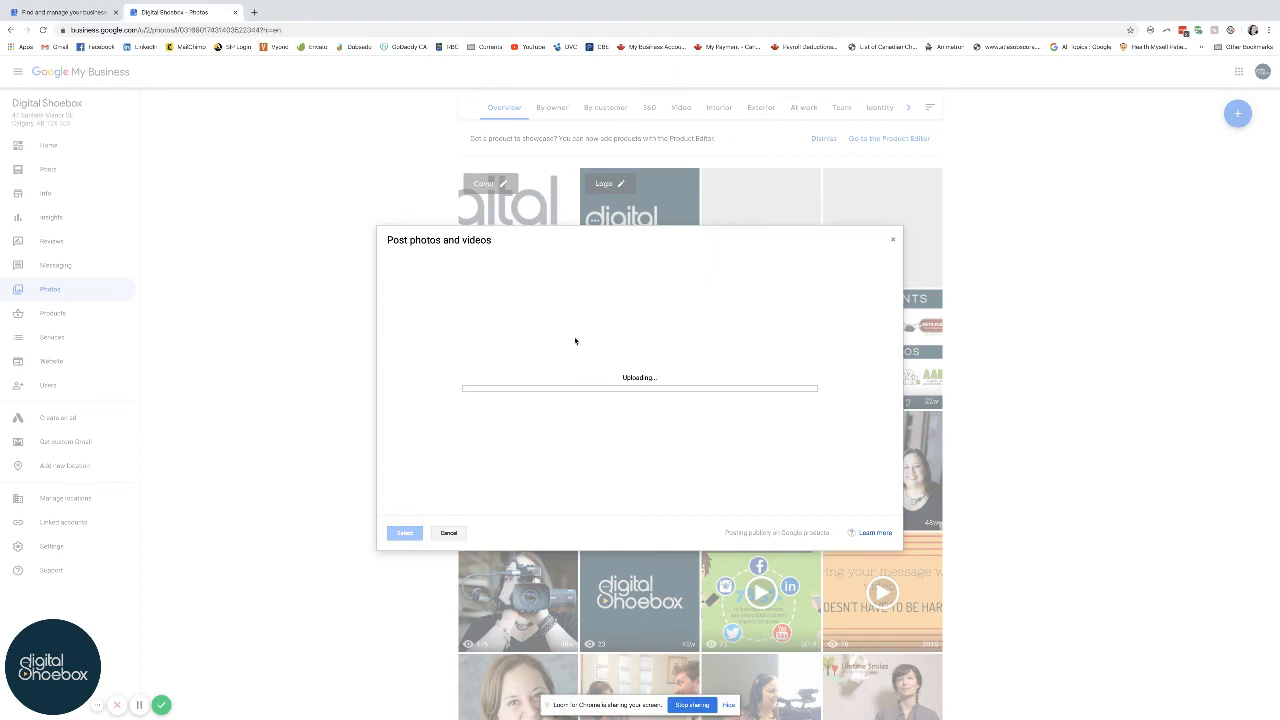